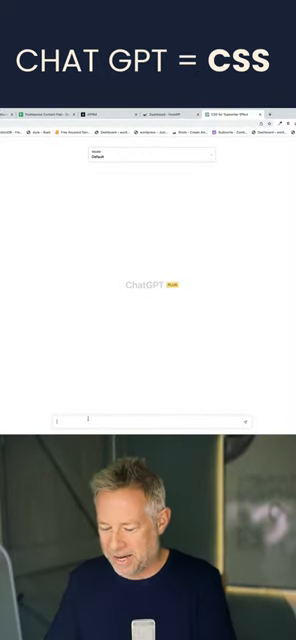
text(write CSS)
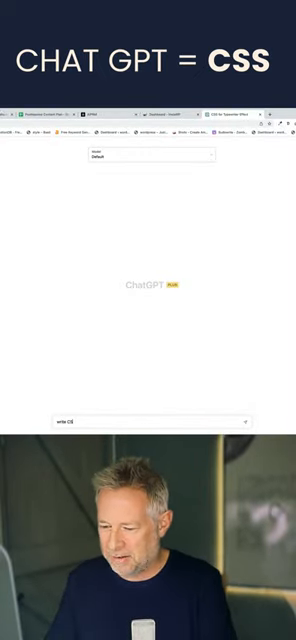